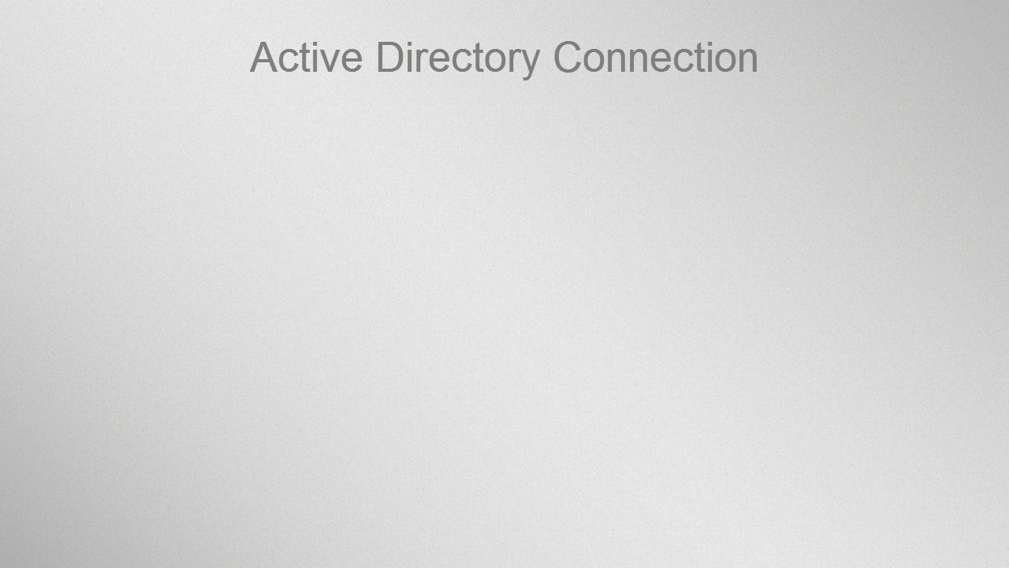
{"action": "key", "text": "right"}
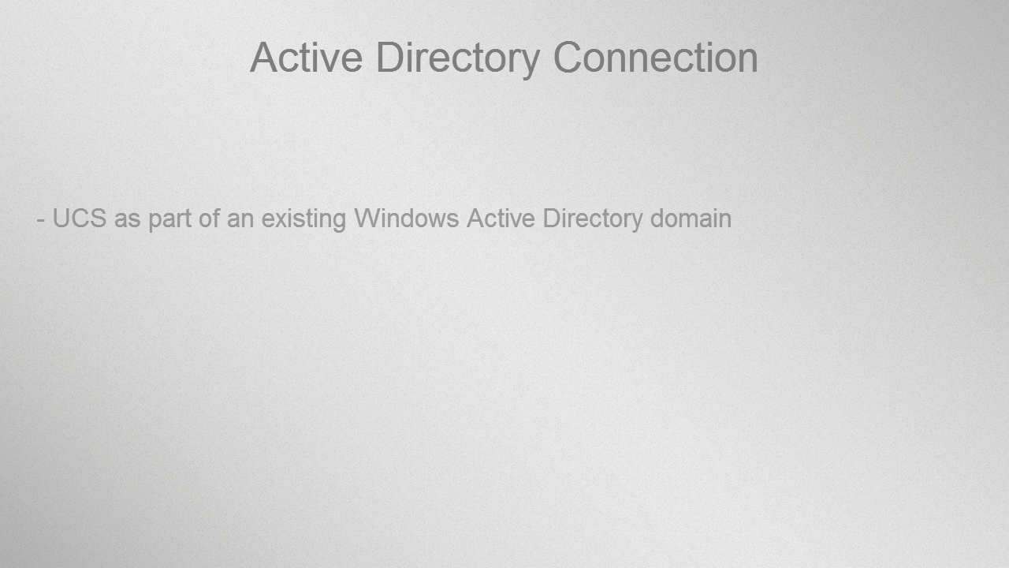